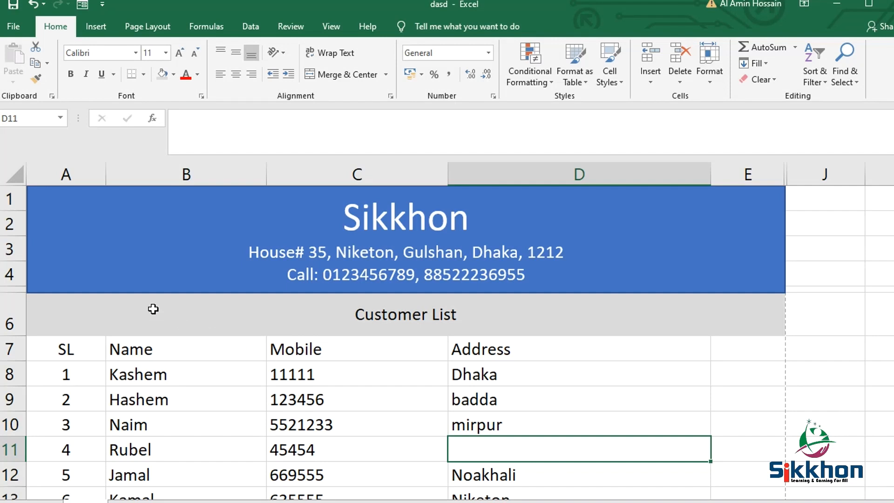
Step: Browse the Review and Page Layout tabs, then show the Insert ribbon with Header & Footer
scroll("down", 3)
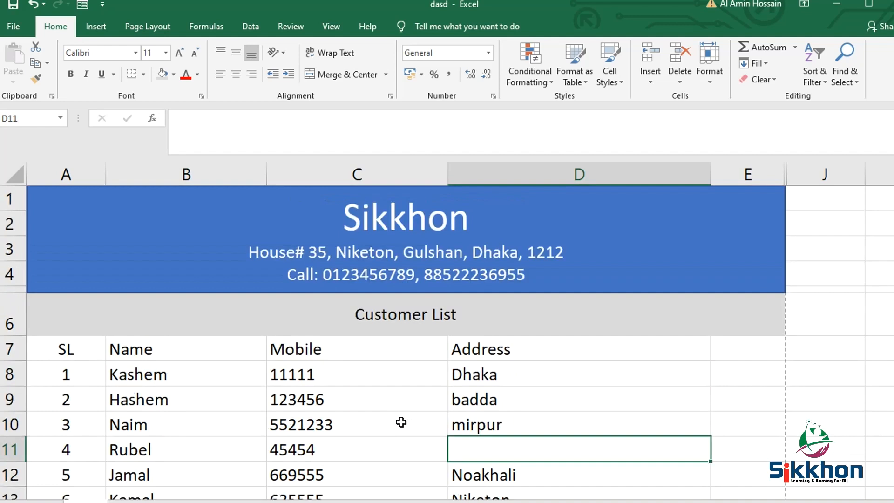
mouse_move(403, 421)
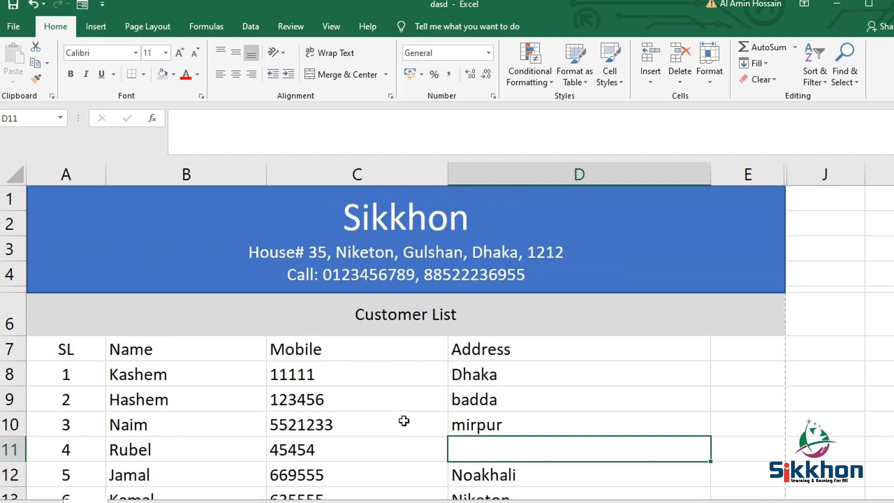
mouse_move(411, 418)
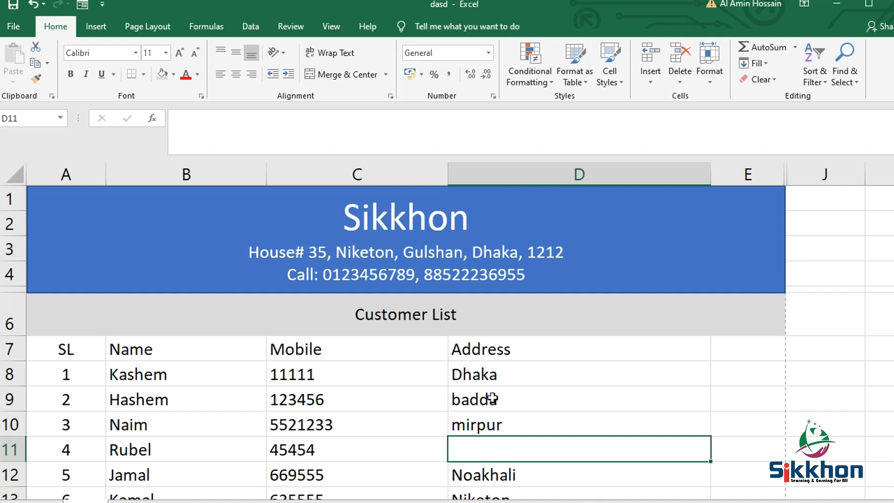
scroll("down", 3)
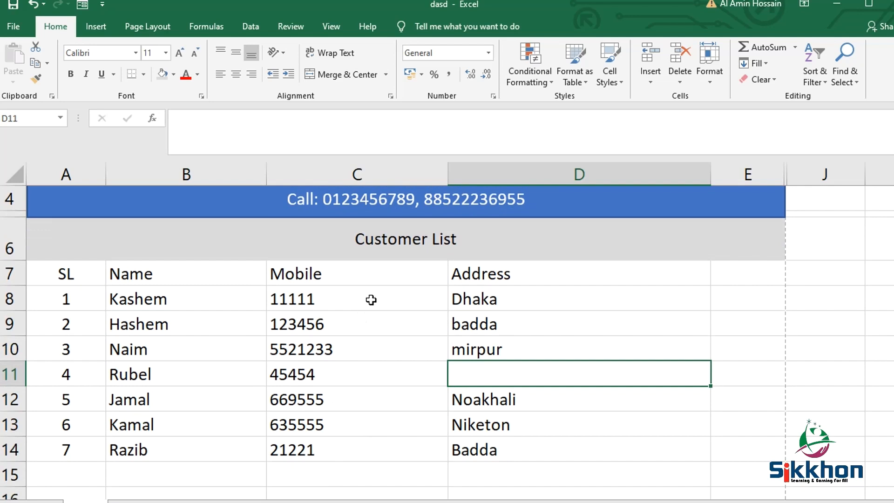
mouse_move(341, 52)
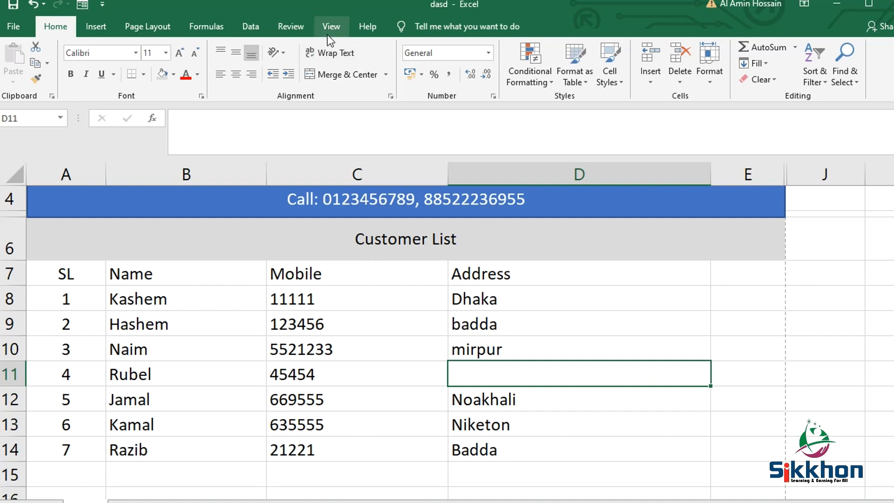
left_click(291, 26)
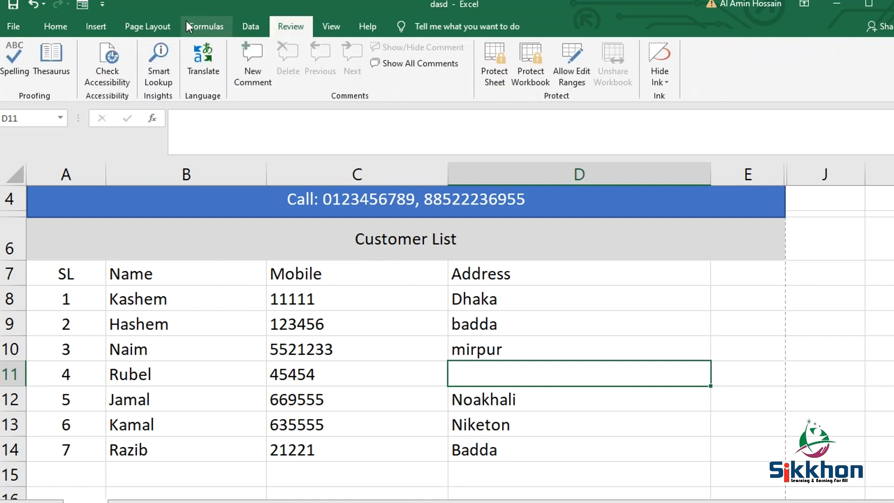
left_click(147, 26)
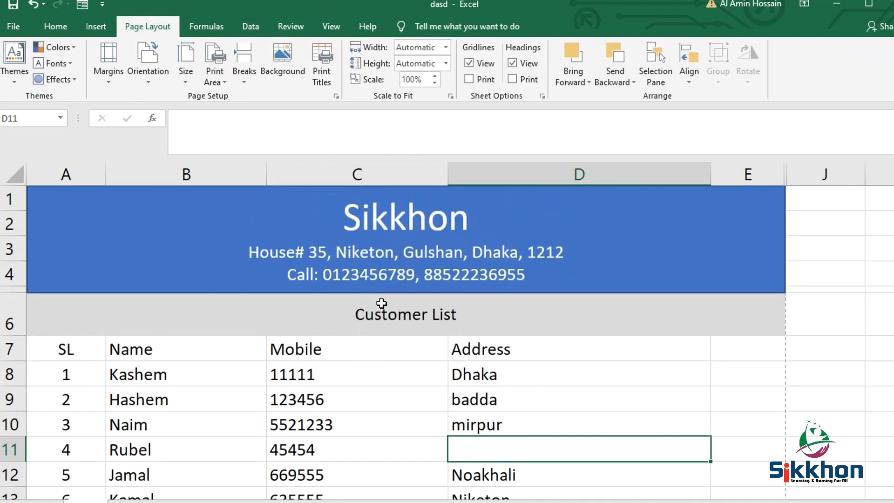
mouse_move(263, 284)
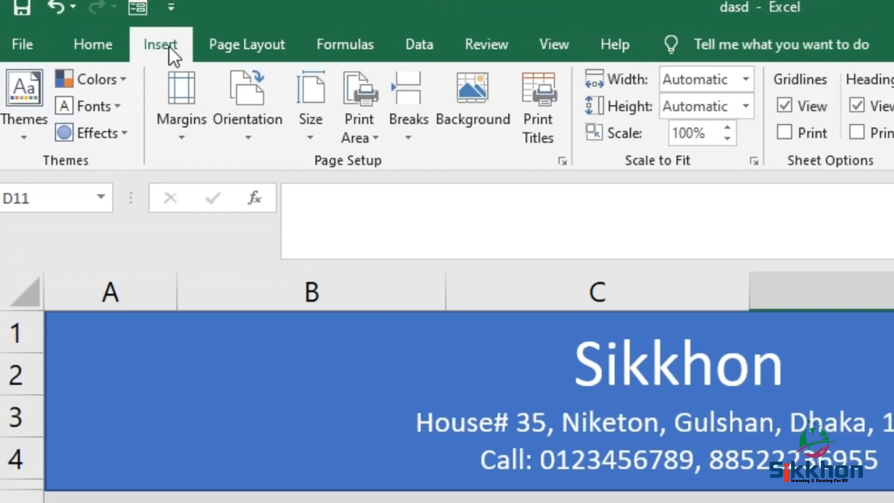
left_click(160, 44)
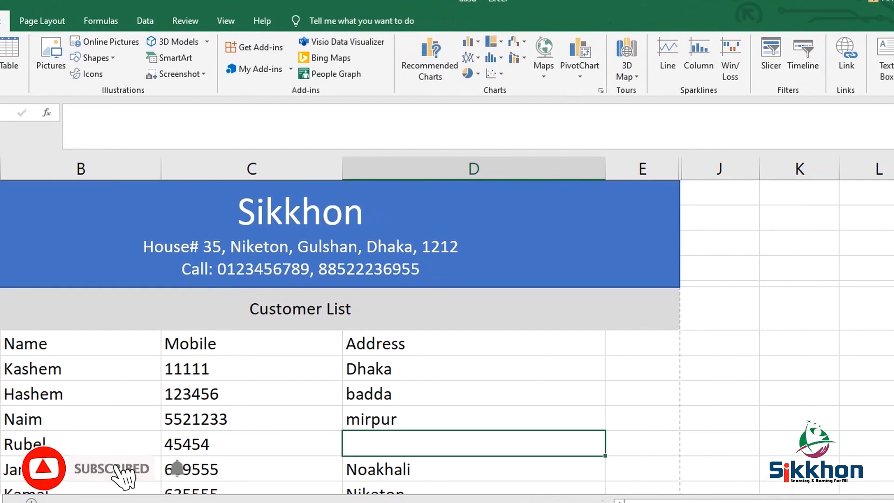
scroll("right", 3)
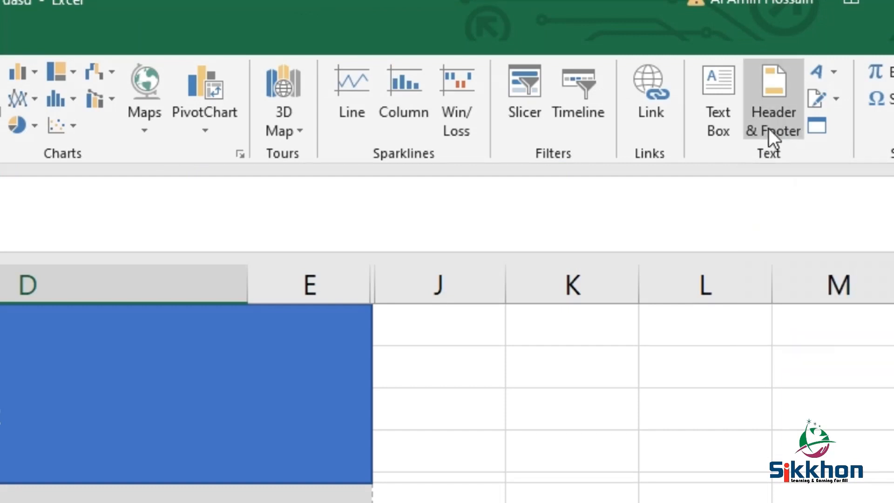
mouse_move(772, 97)
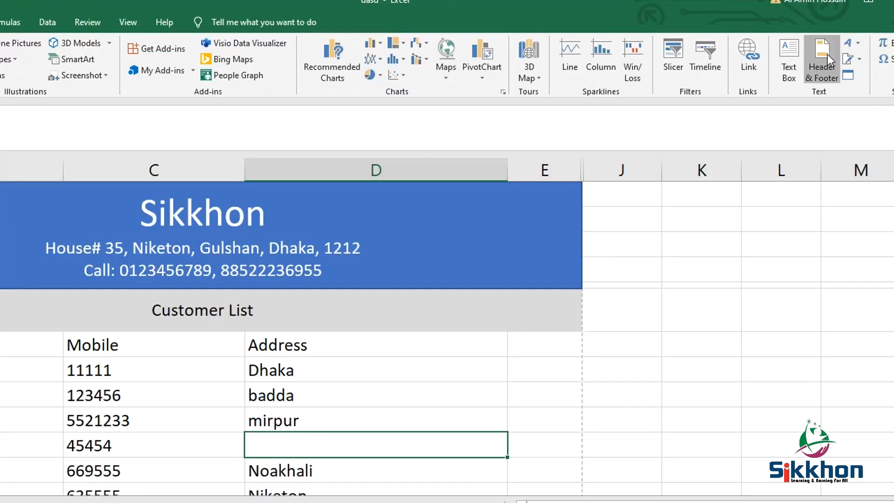
Step: Start Header & Footer editing so the page header's centre section is active
left_click(822, 54)
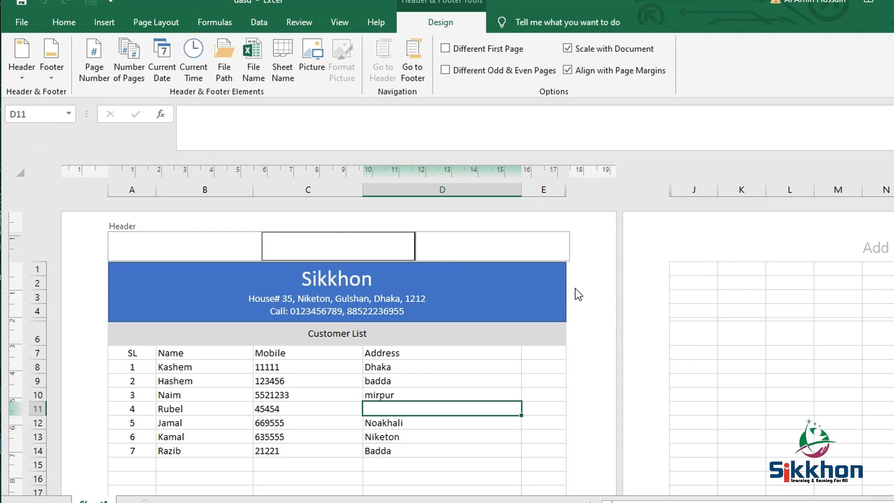
mouse_move(637, 207)
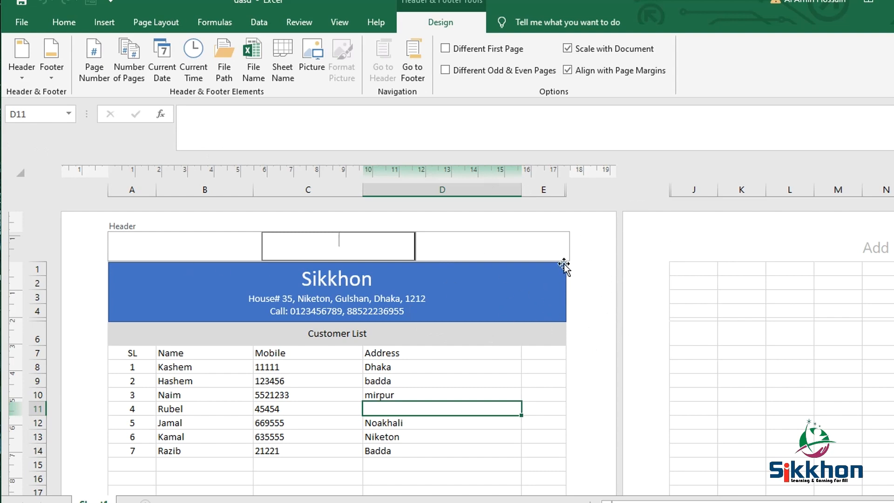
mouse_move(784, 325)
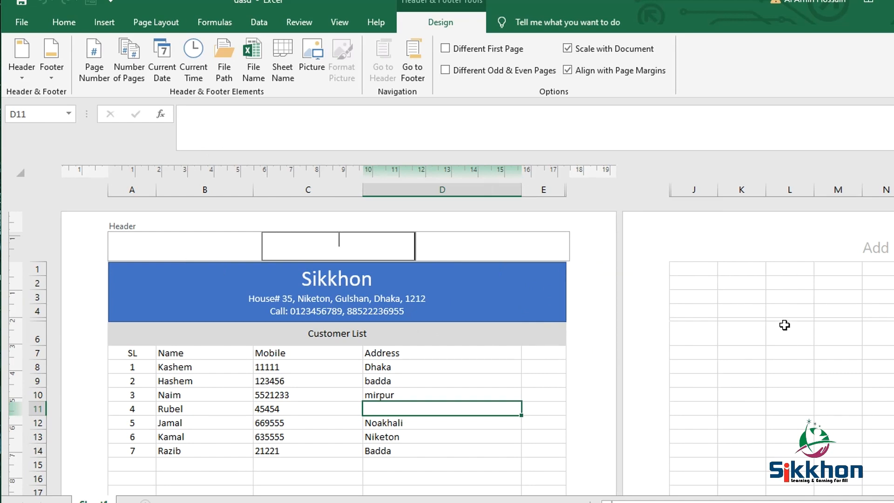
mouse_move(714, 321)
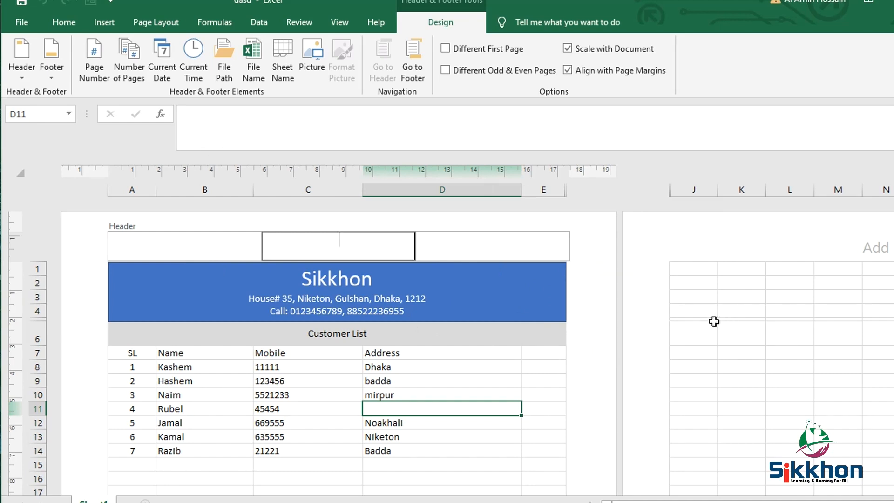
mouse_move(706, 328)
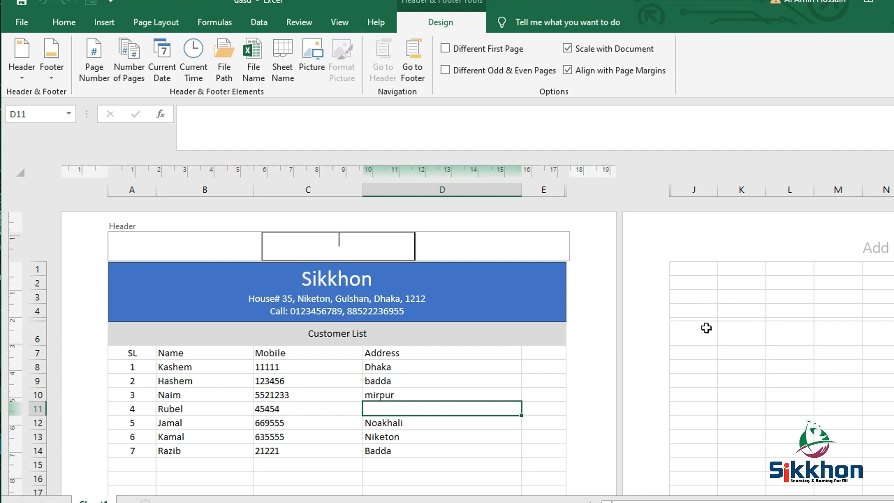
mouse_move(704, 330)
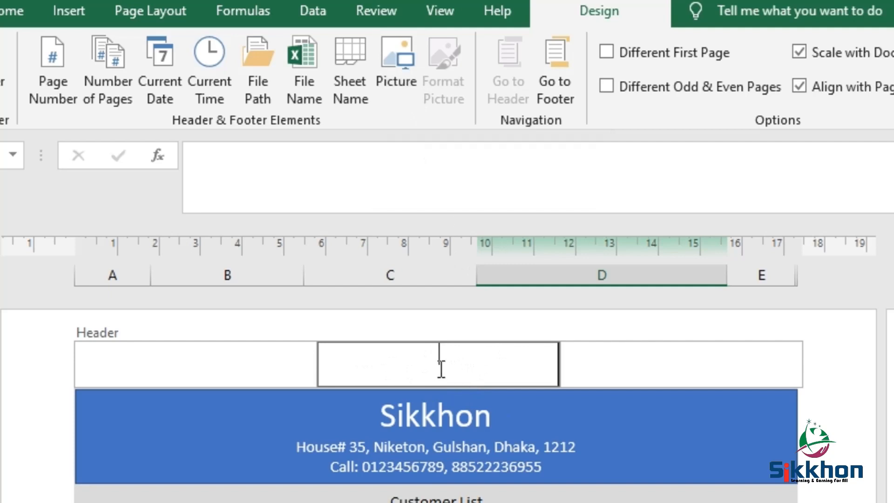
Step: Insert a picture from file into the header, choosing the Sikkhon logo from the Logo folder
left_click(395, 52)
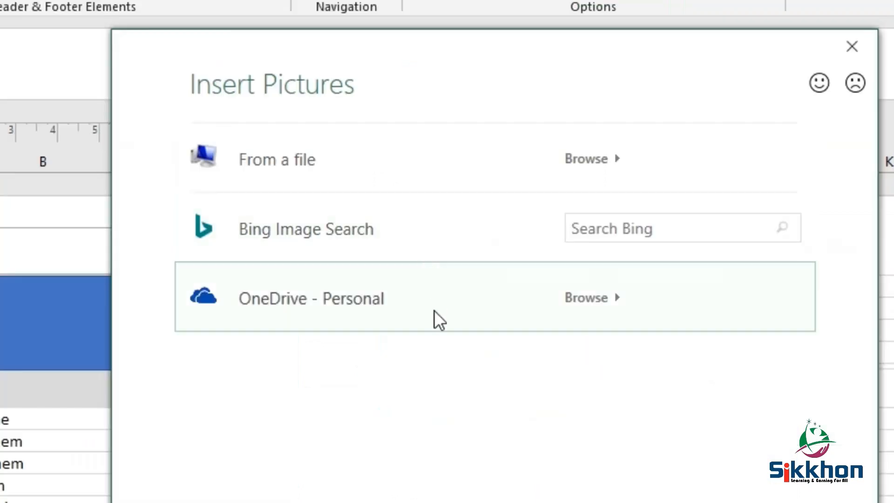
mouse_move(280, 250)
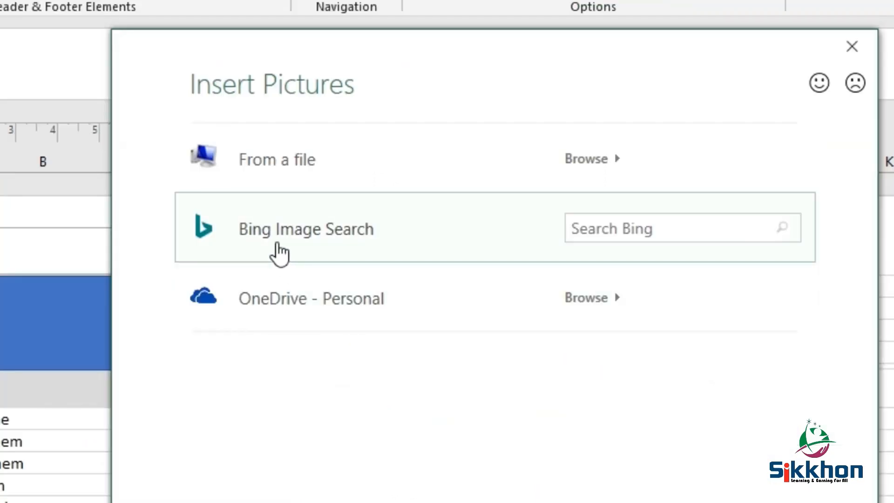
mouse_move(354, 171)
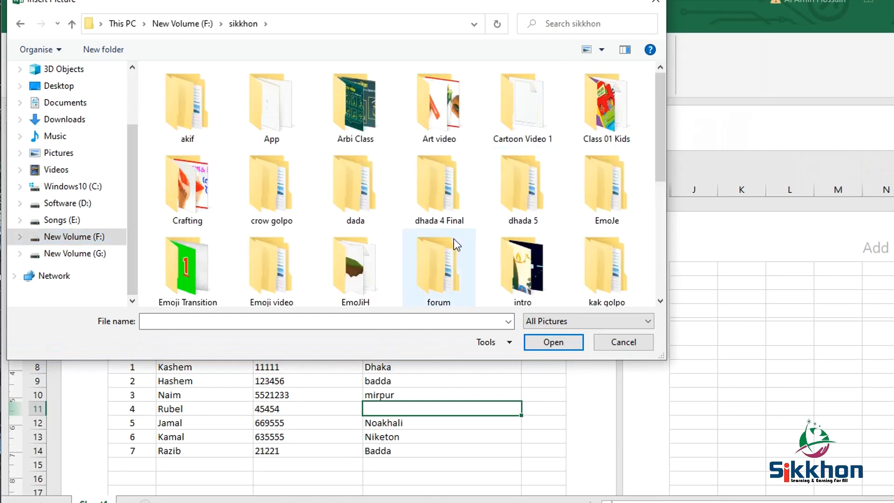
scroll("down", 3)
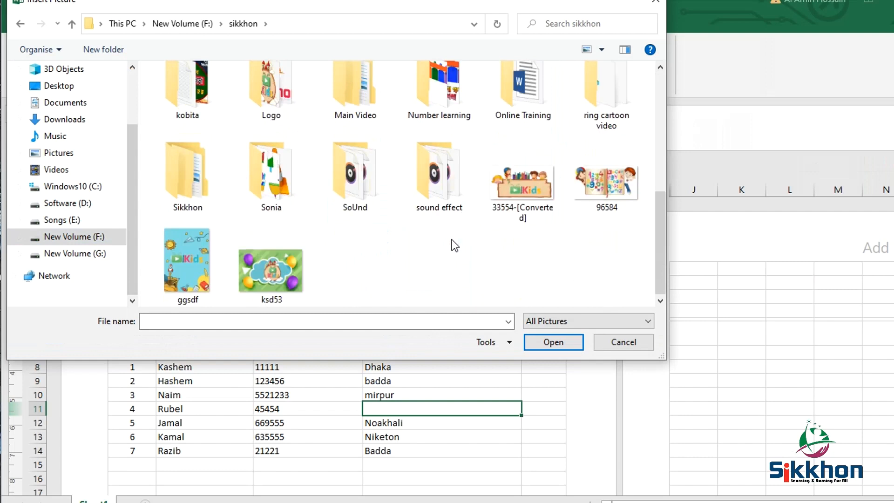
double_click(271, 86)
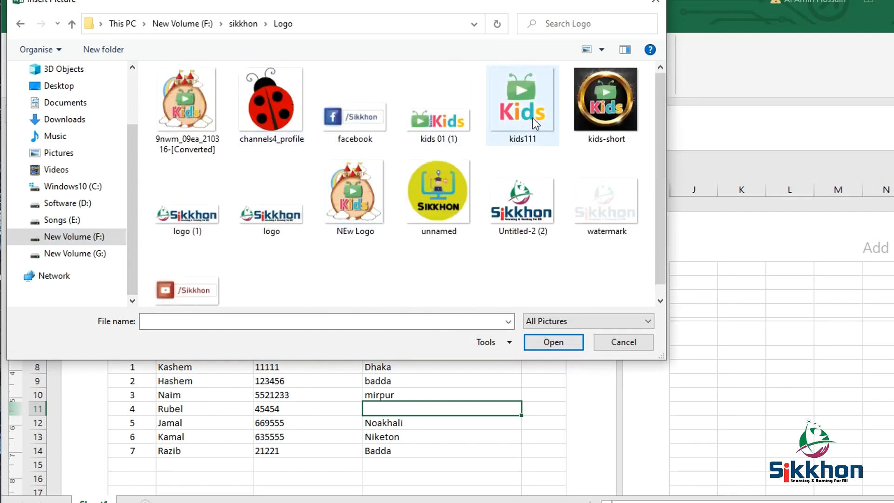
left_click(521, 196)
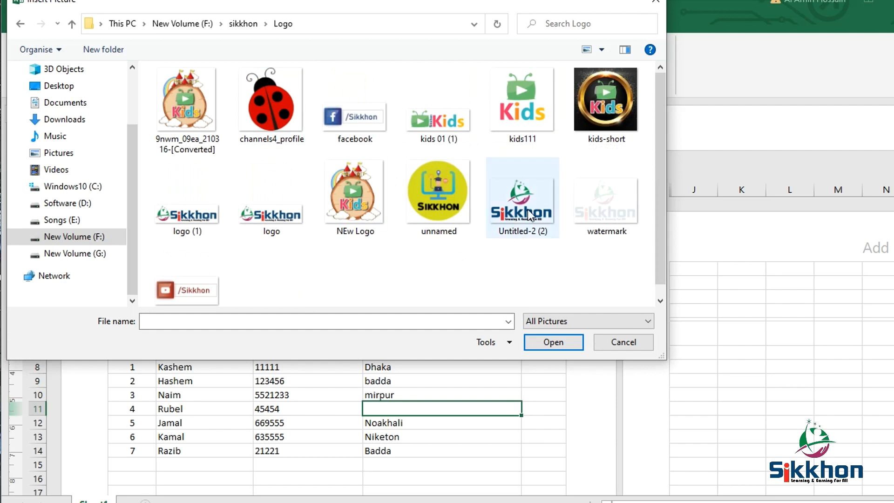
left_click(553, 342)
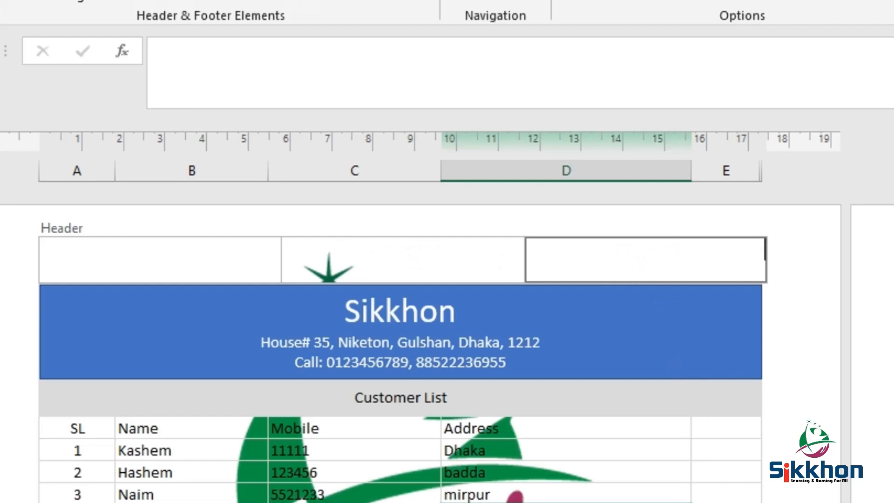
mouse_move(578, 497)
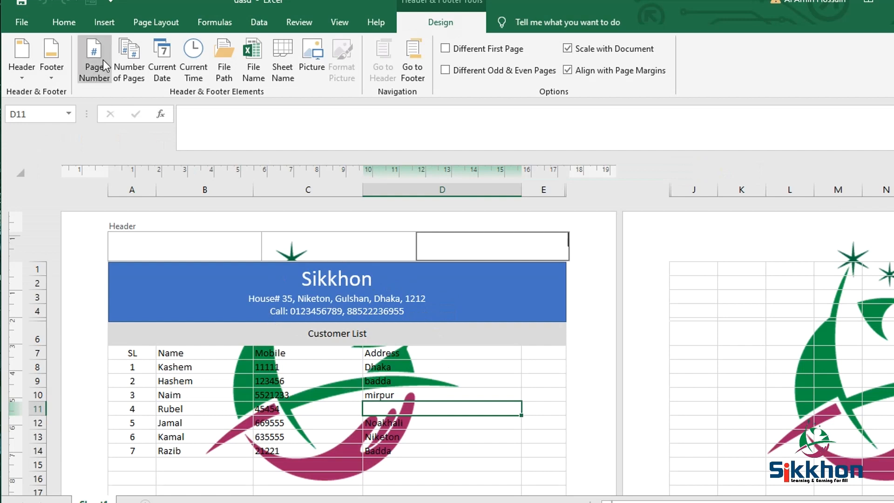
mouse_move(155, 149)
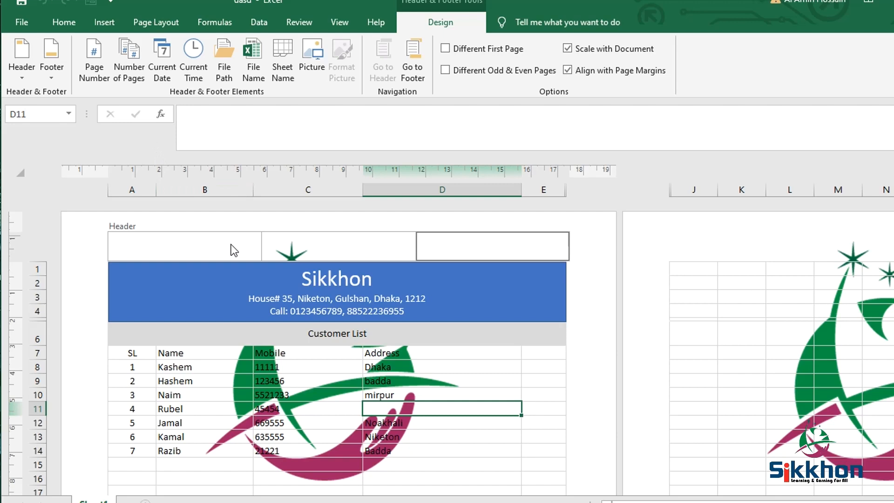
mouse_move(552, 405)
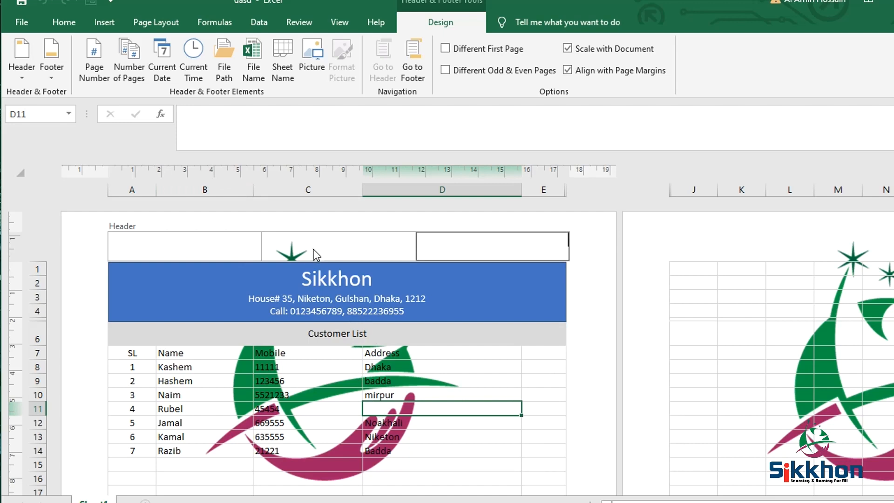
mouse_move(338, 268)
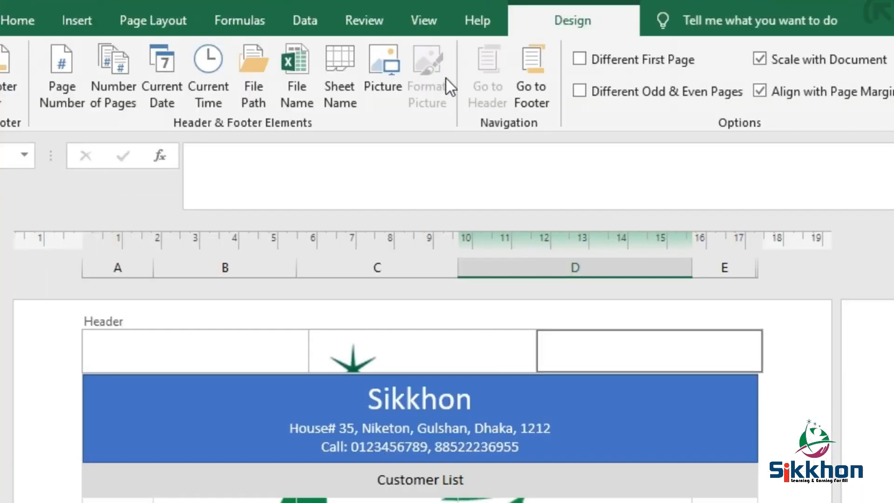
mouse_move(426, 74)
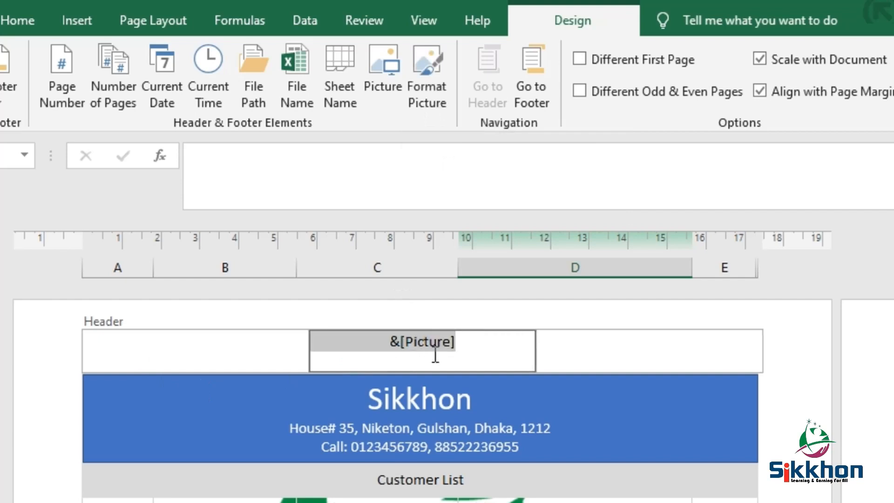
mouse_move(428, 75)
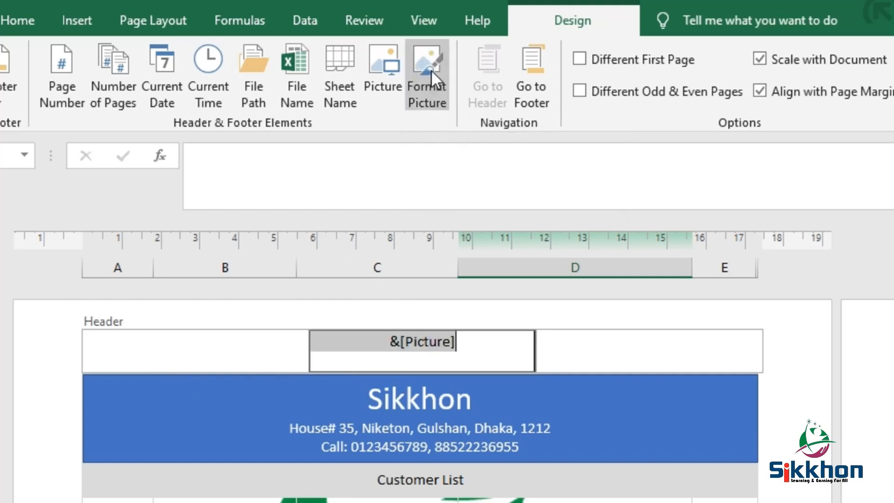
Step: Bring up Format Picture for the header logo in the centre section
left_click(427, 67)
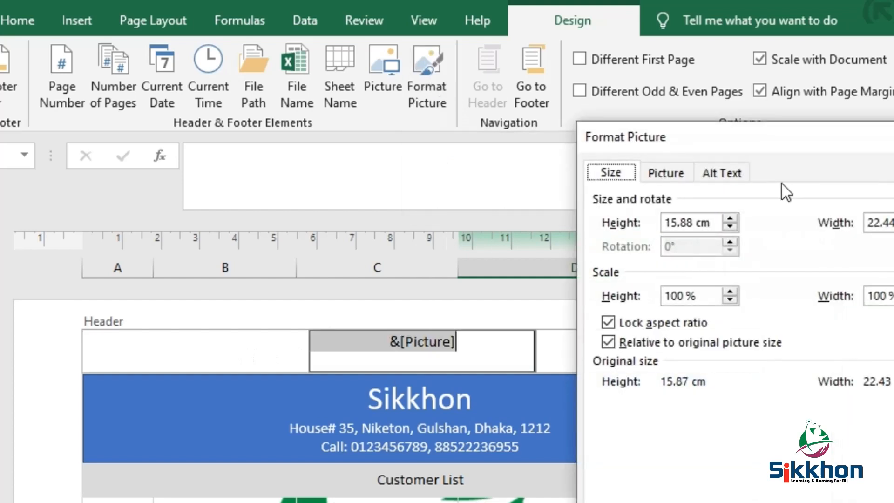
Step: Set the logo's colour to Washout with brightness 92% and contrast 10%
left_click(526, 166)
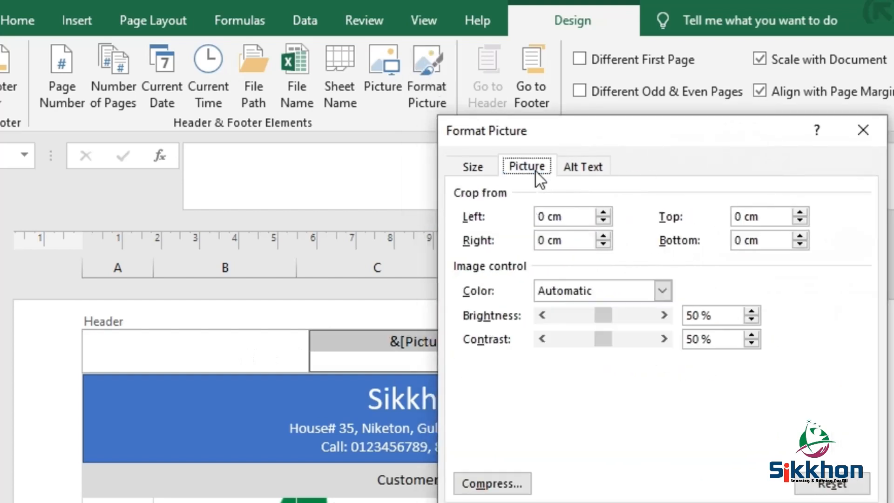
left_click(662, 291)
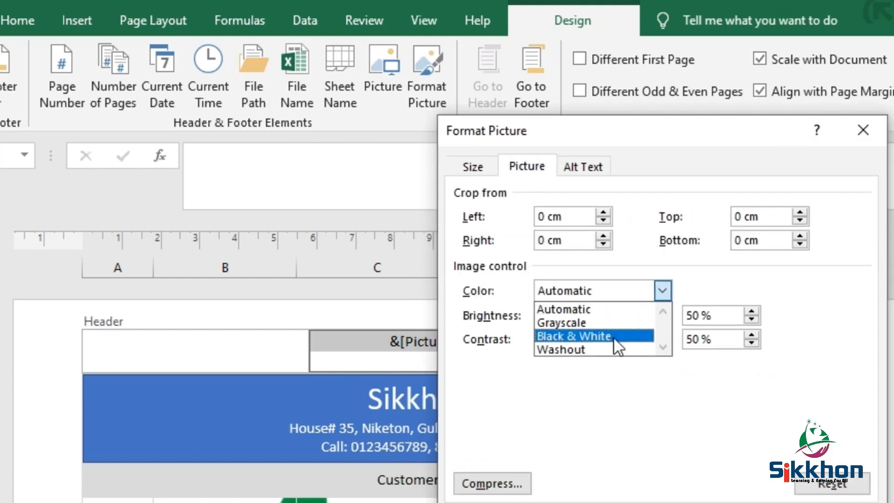
left_click(559, 349)
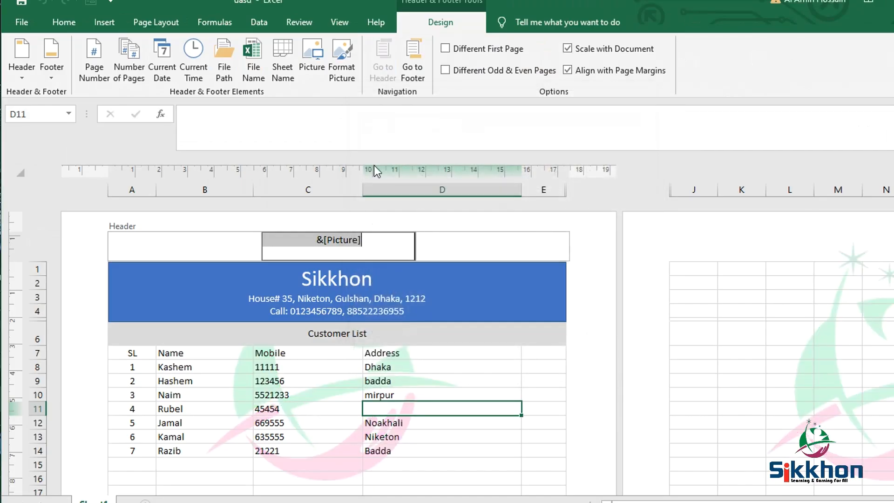
left_click(342, 56)
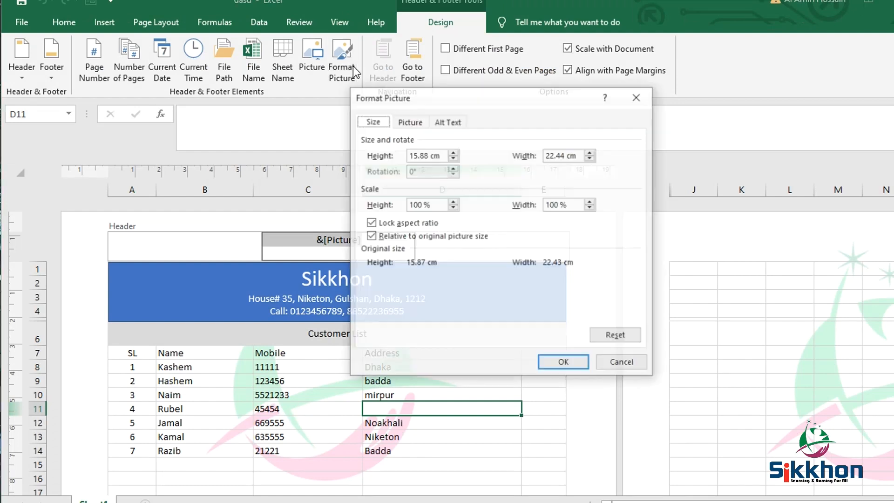
left_click(410, 121)
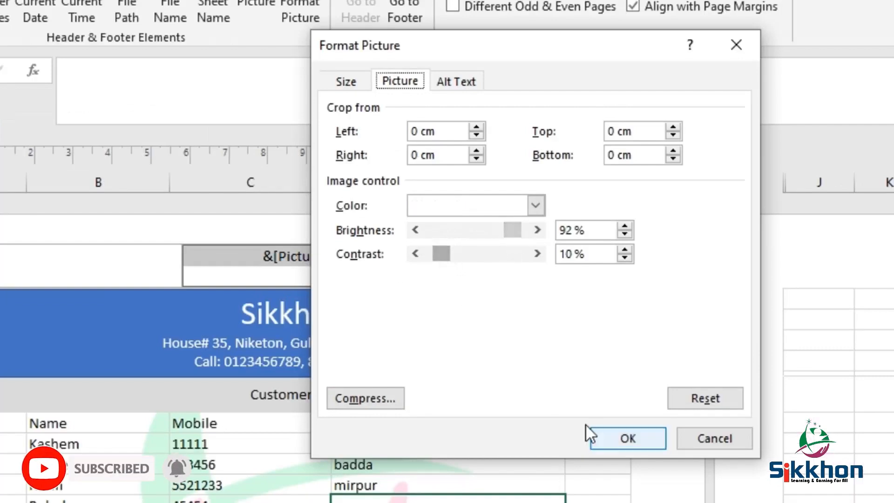
left_click(627, 438)
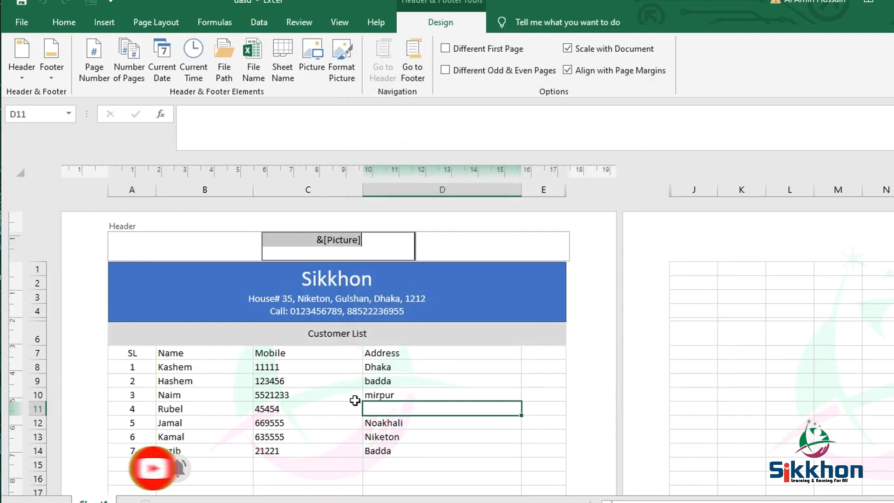
mouse_move(413, 169)
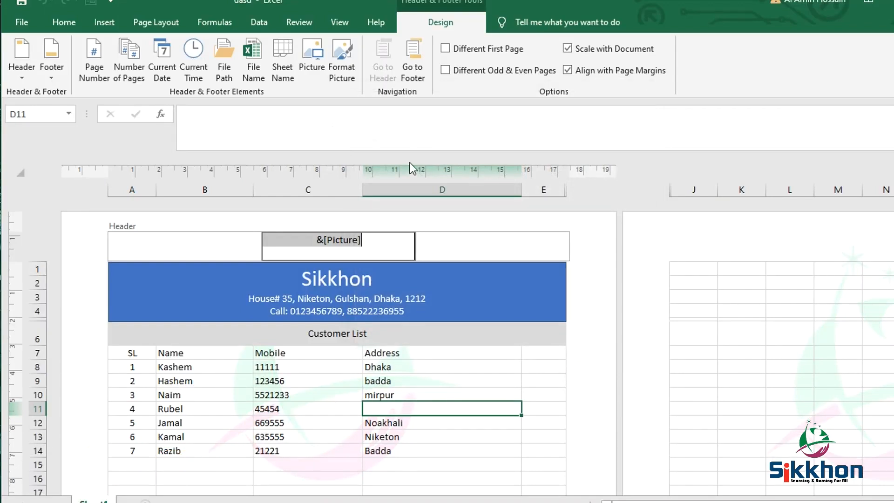
mouse_move(557, 315)
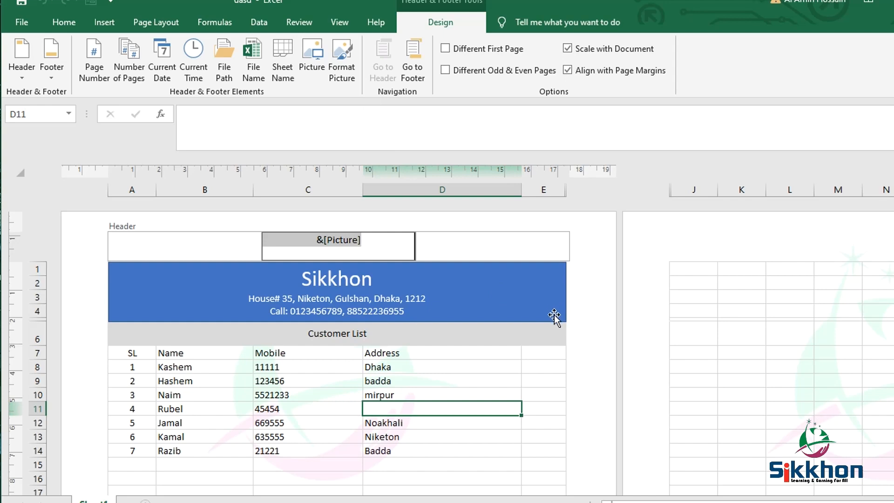
mouse_move(316, 389)
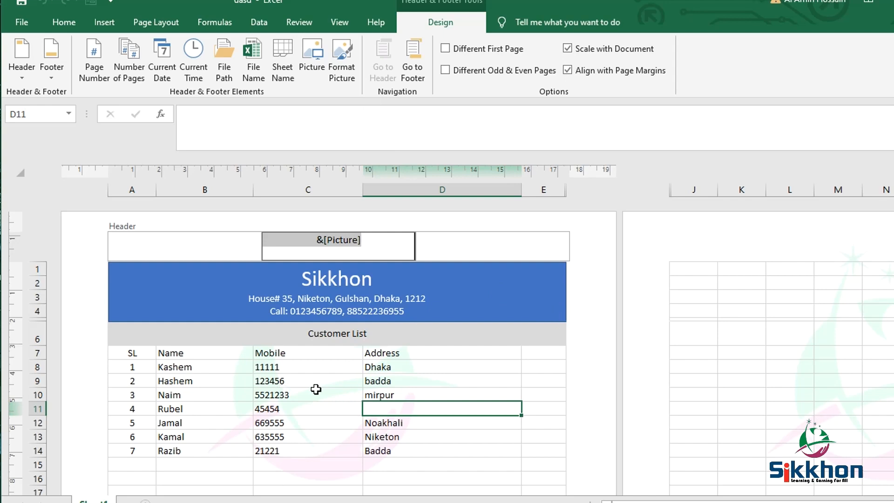
mouse_move(337, 383)
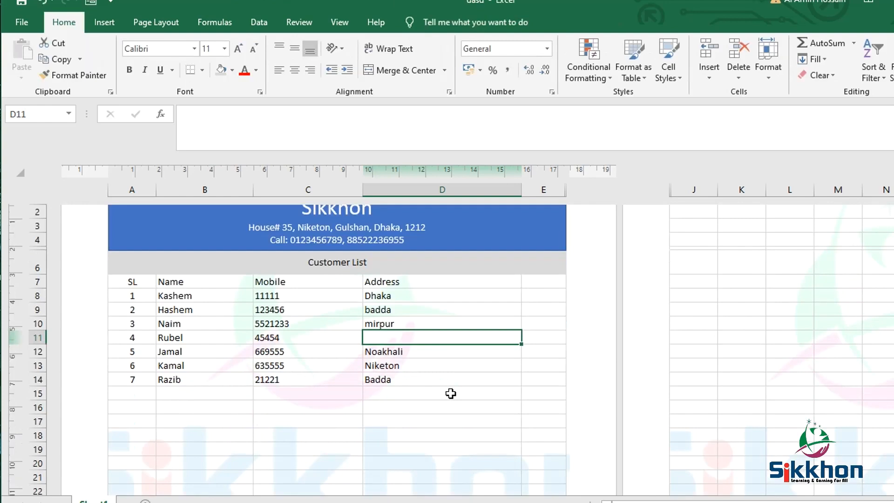
mouse_move(316, 411)
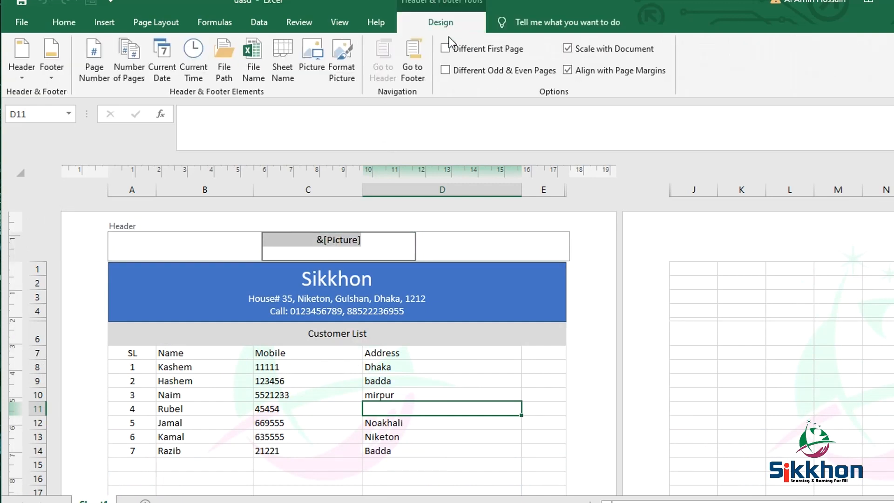
Step: Scale the logo down to about 69% with aspect ratio locked in Format Picture's Size settings
left_click(342, 56)
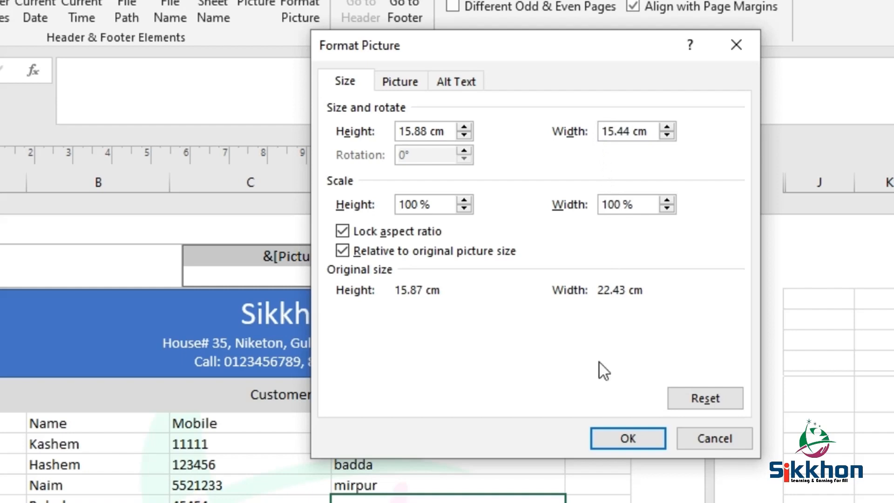
left_click(627, 439)
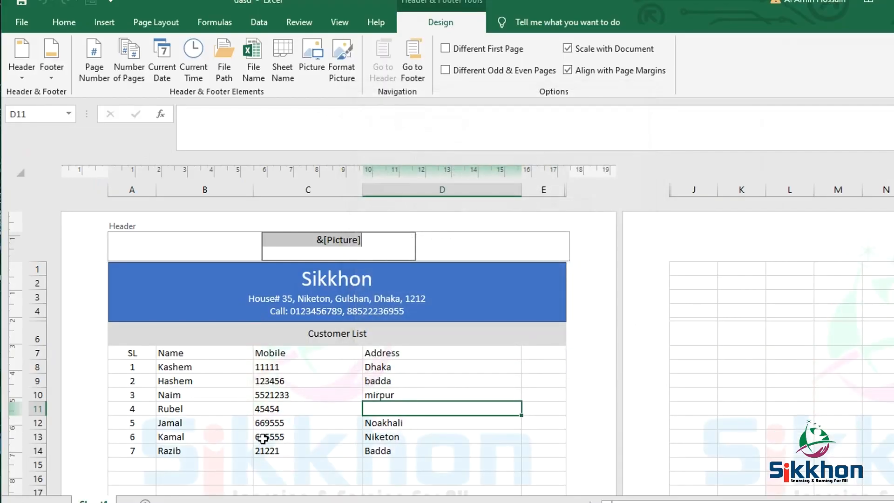
left_click(342, 54)
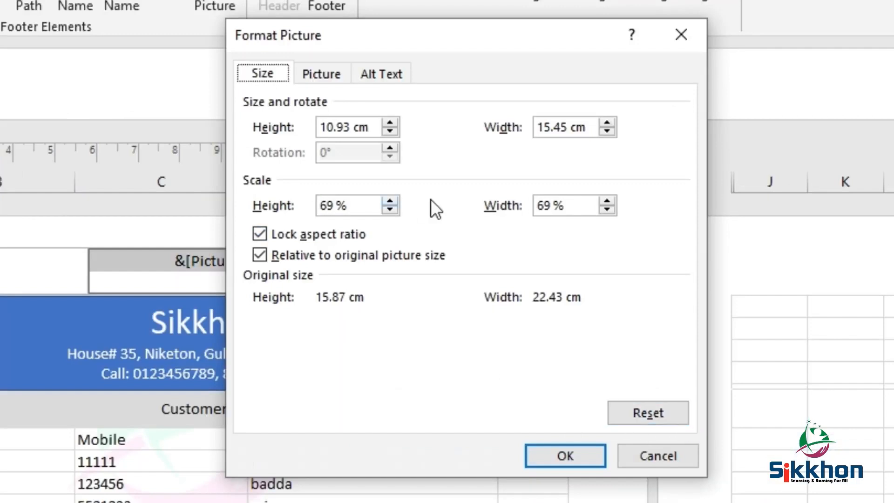
left_click(570, 205)
type("50")
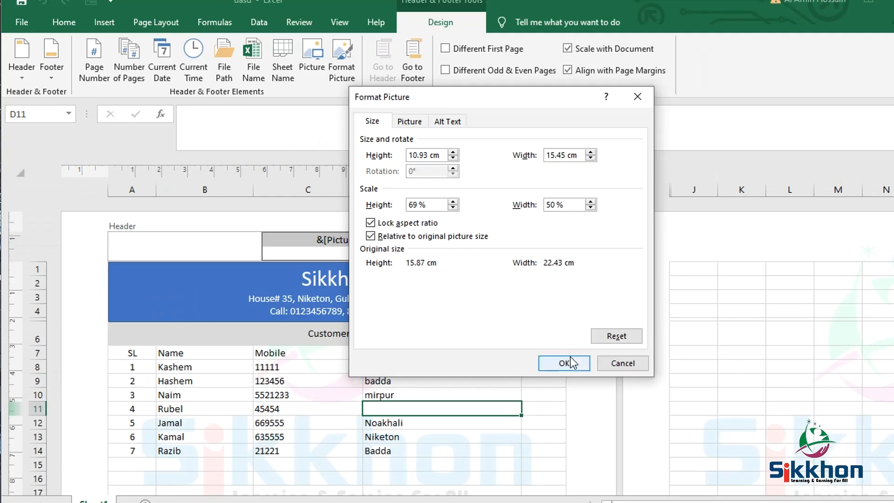
left_click(562, 363)
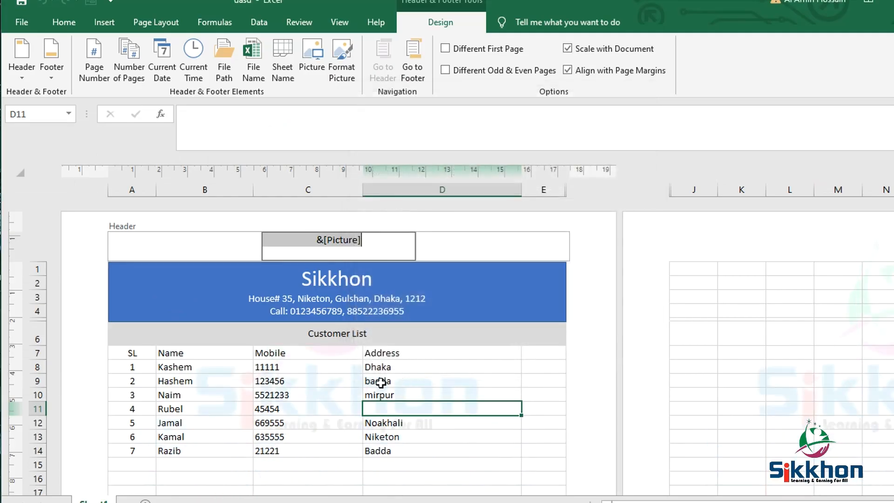
left_click(341, 59)
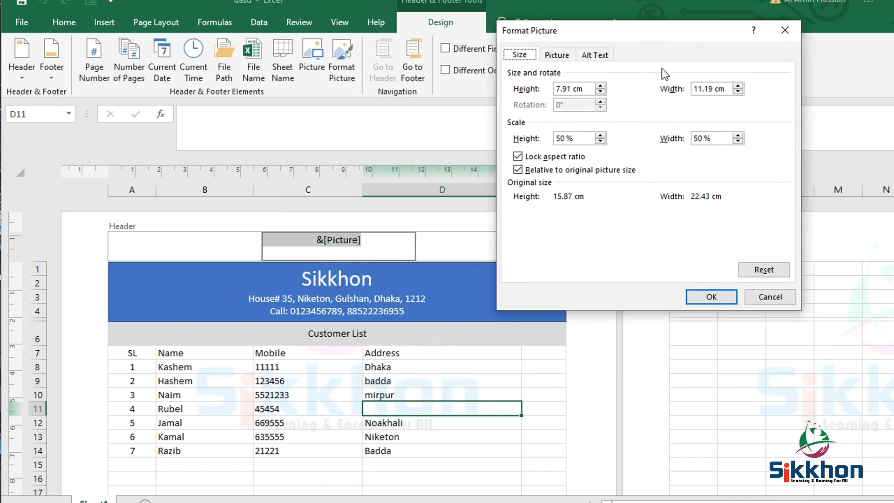
Step: Lower the logo's top crop to -1 cm, apply it, and verify the setting
left_click(556, 55)
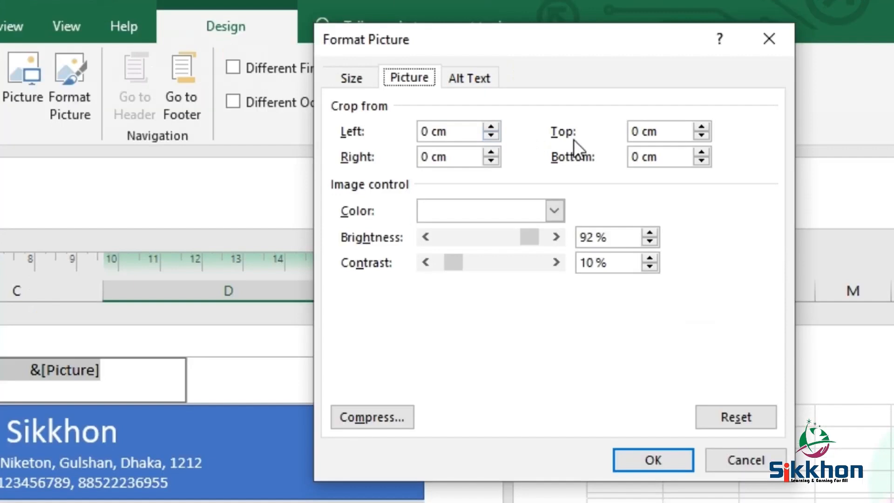
mouse_move(687, 156)
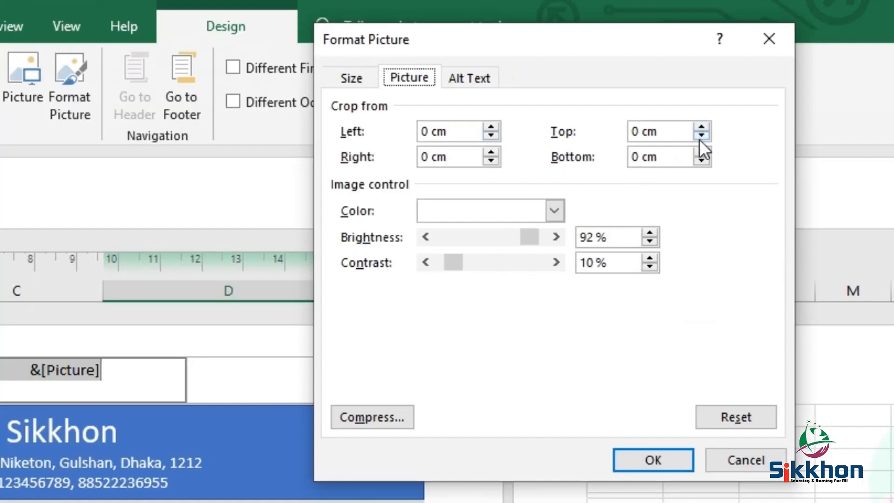
left_click(707, 136)
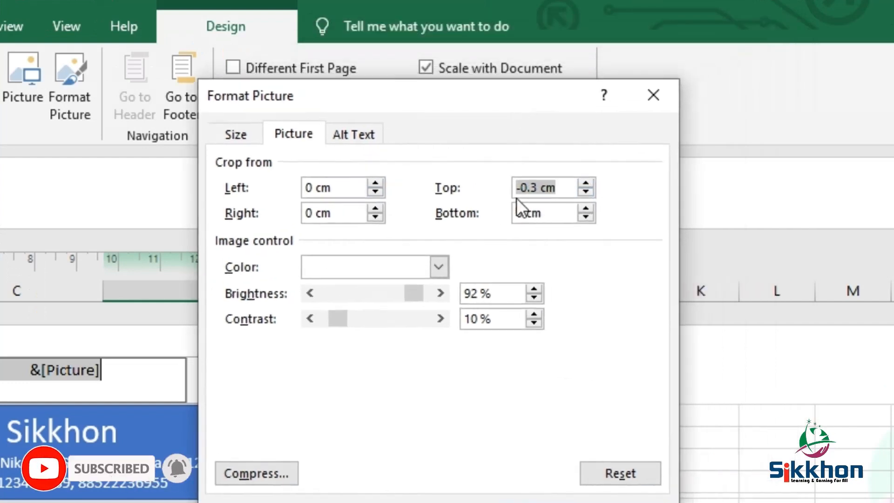
left_click(592, 192)
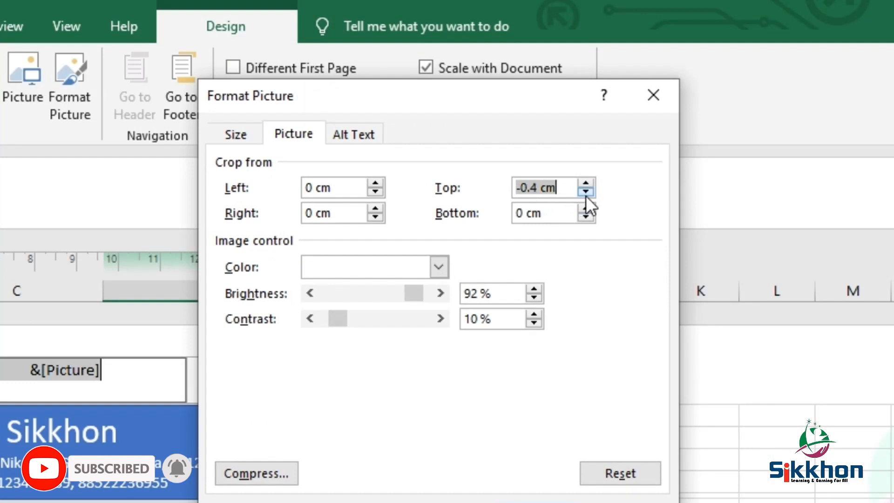
left_click(583, 192)
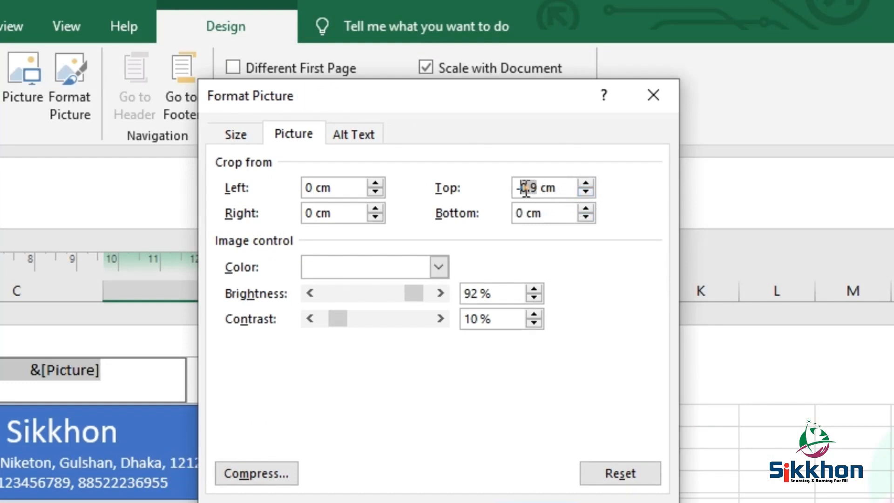
left_click(634, 327)
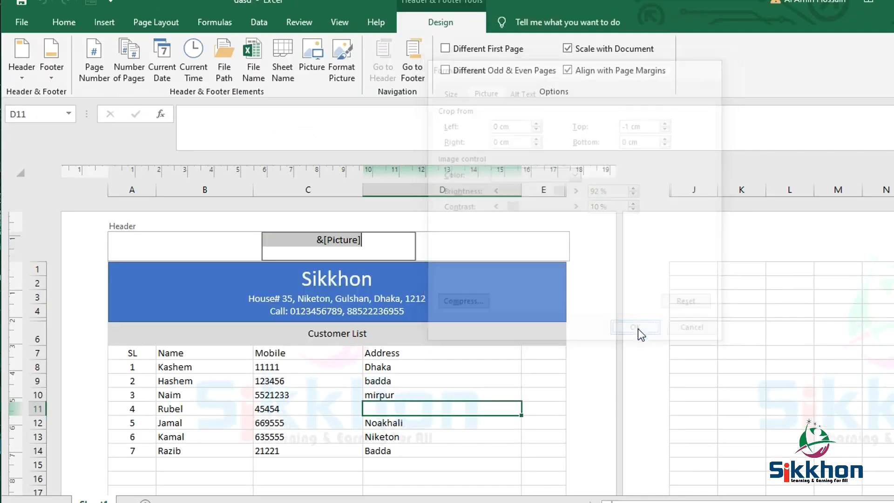
left_click(634, 327)
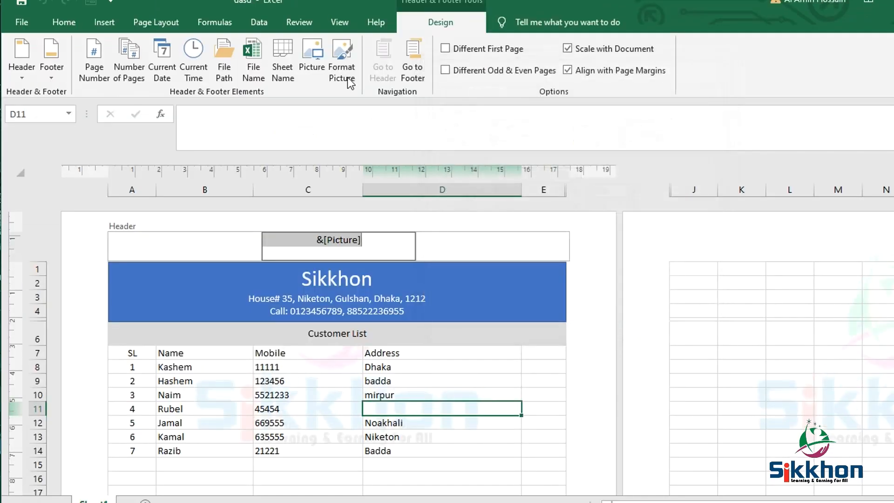
left_click(341, 59)
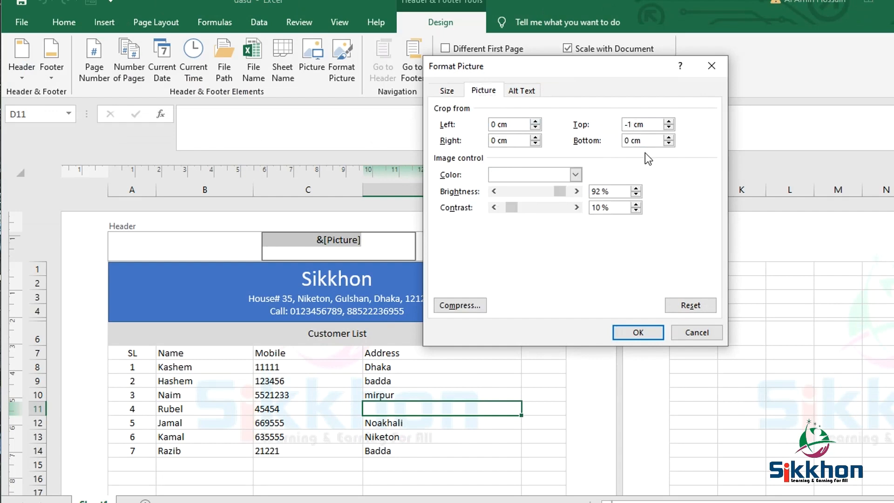
left_click(637, 332)
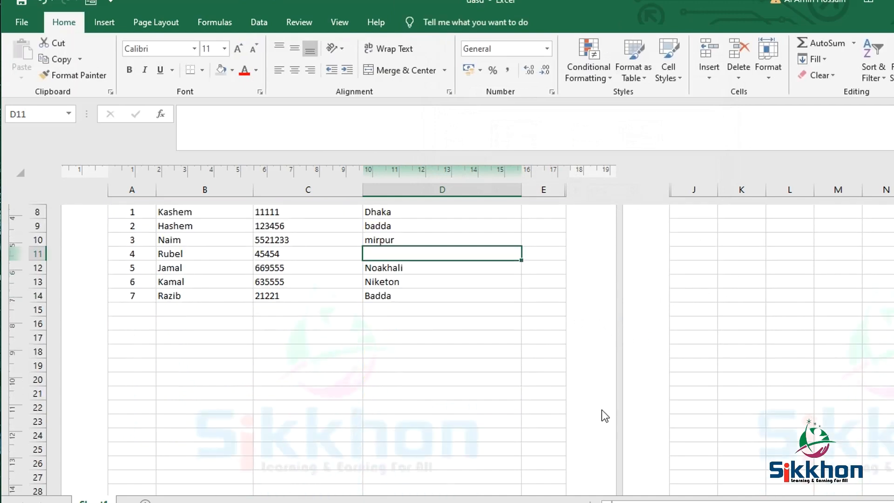
scroll("down", 3)
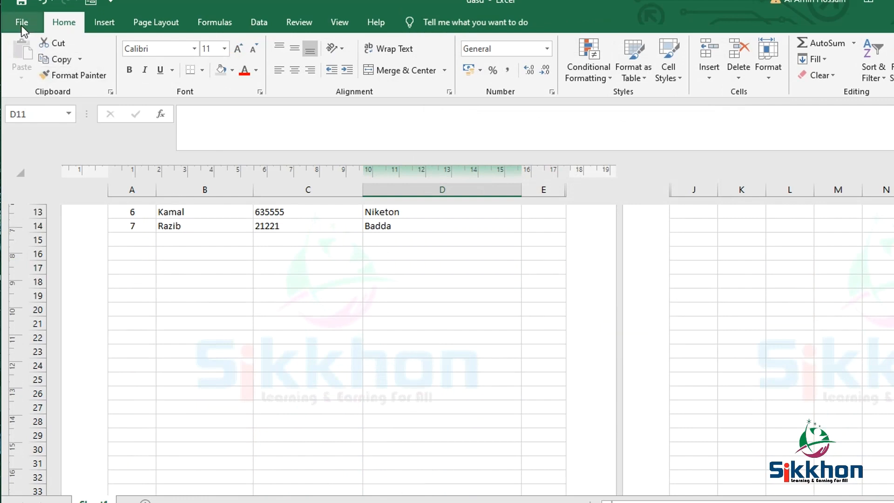
left_click(21, 22)
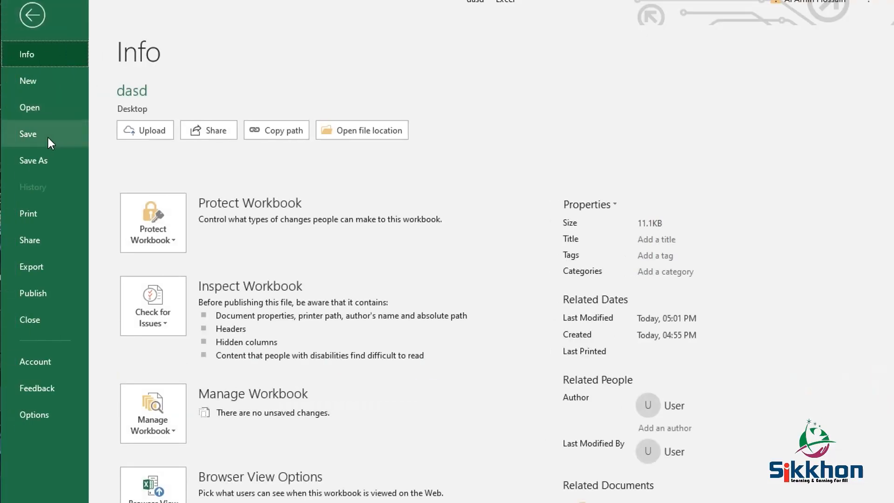
left_click(28, 213)
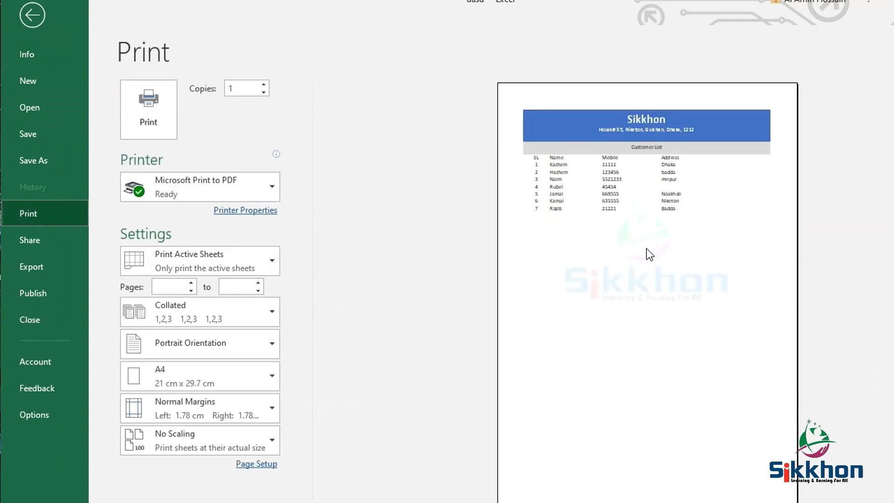
mouse_move(644, 268)
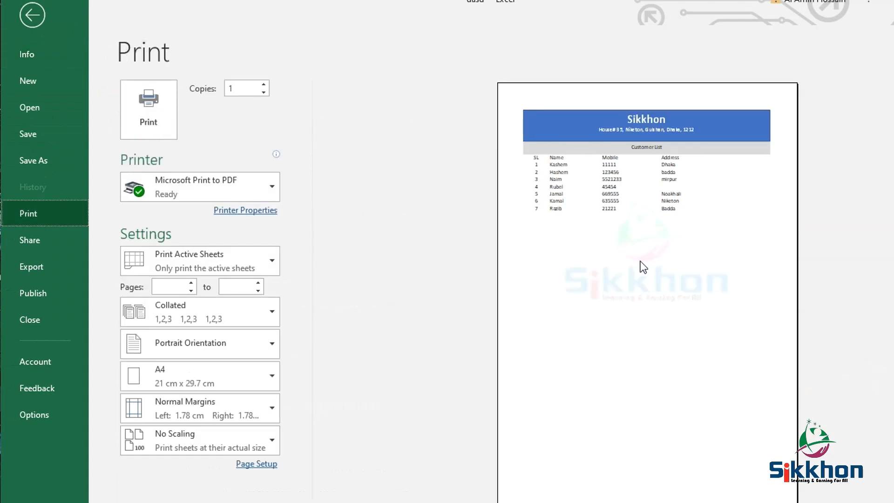
left_click(32, 15)
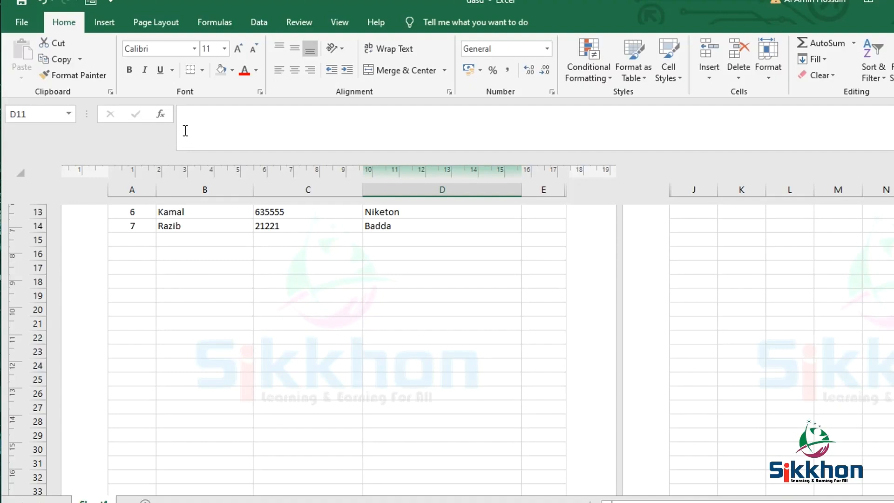
mouse_move(515, 251)
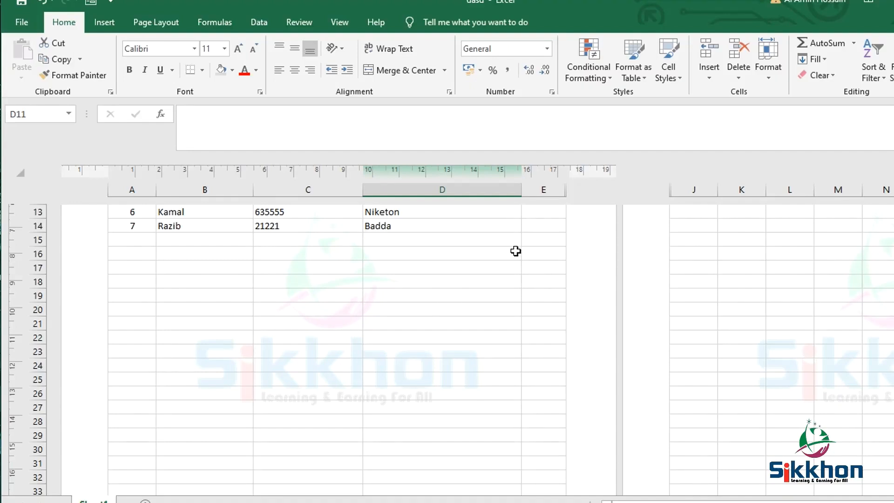
mouse_move(564, 276)
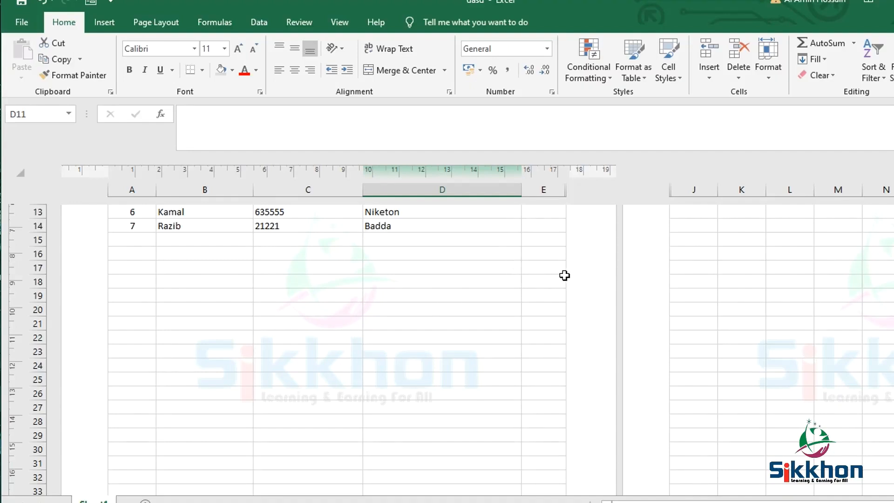
mouse_move(595, 236)
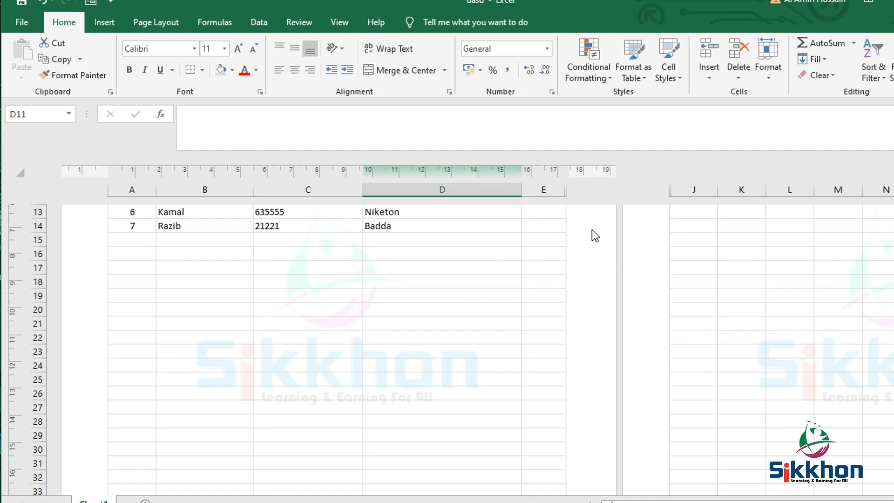
mouse_move(669, 239)
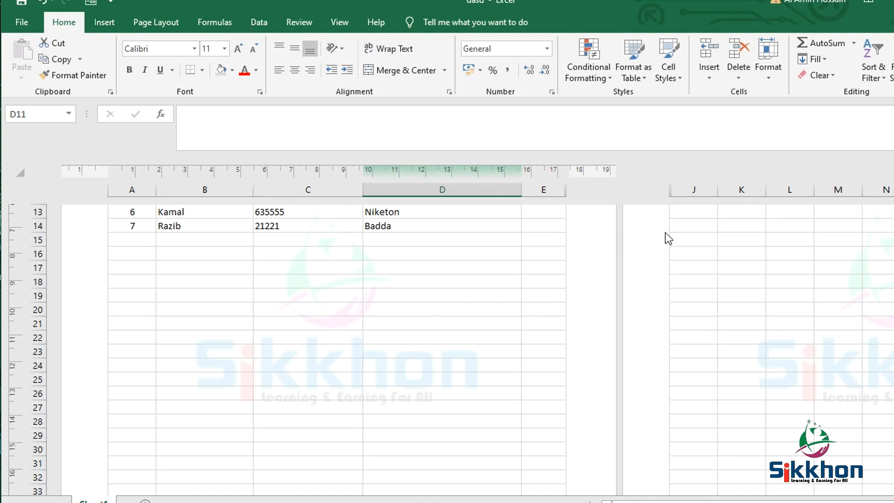
left_click(693, 239)
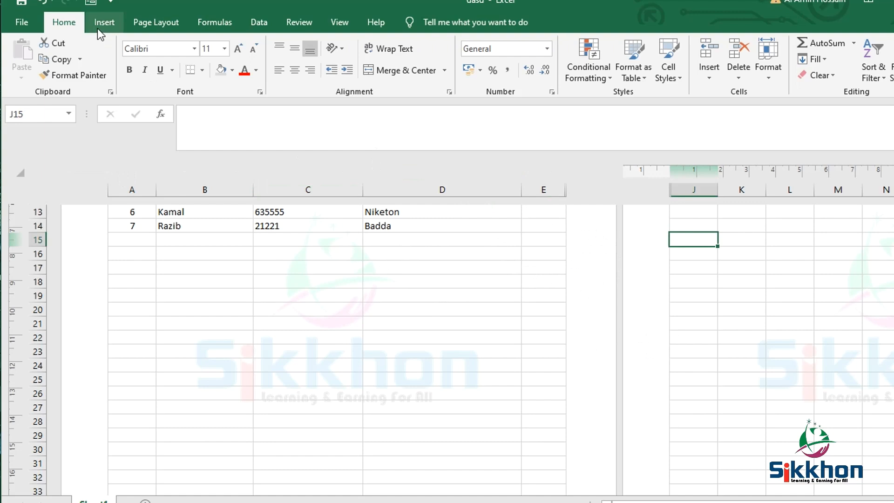
left_click(308, 325)
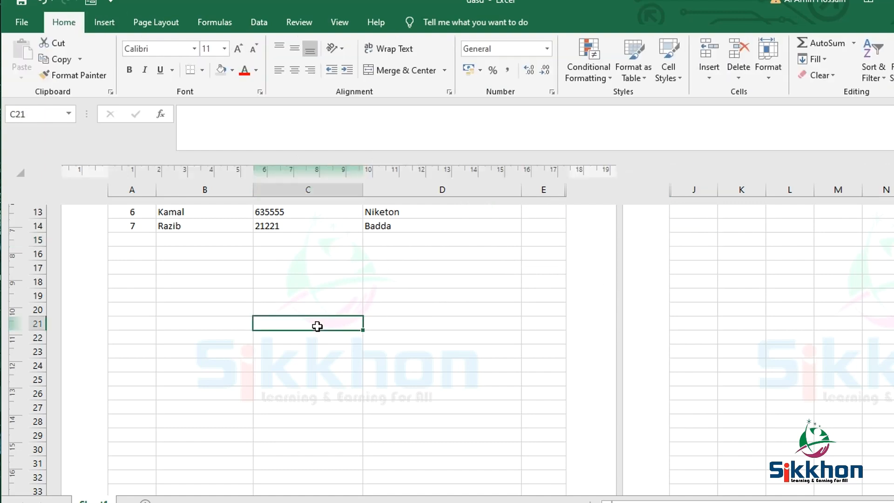
left_click(308, 296)
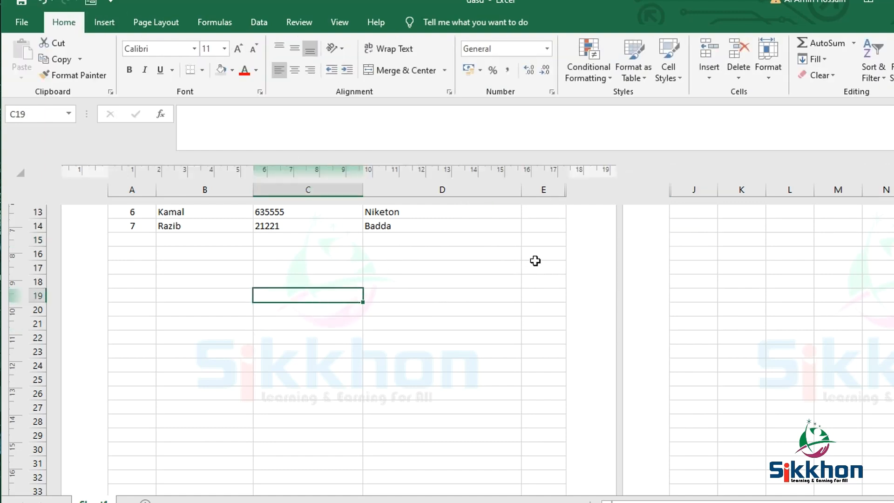